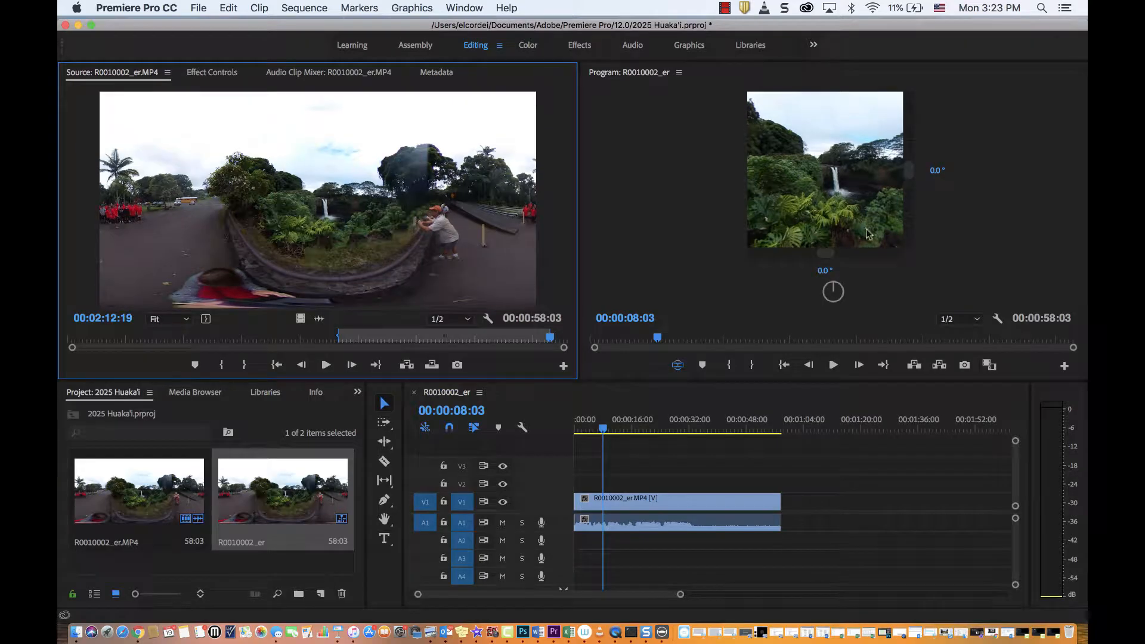
pyautogui.moveTo(862, 211)
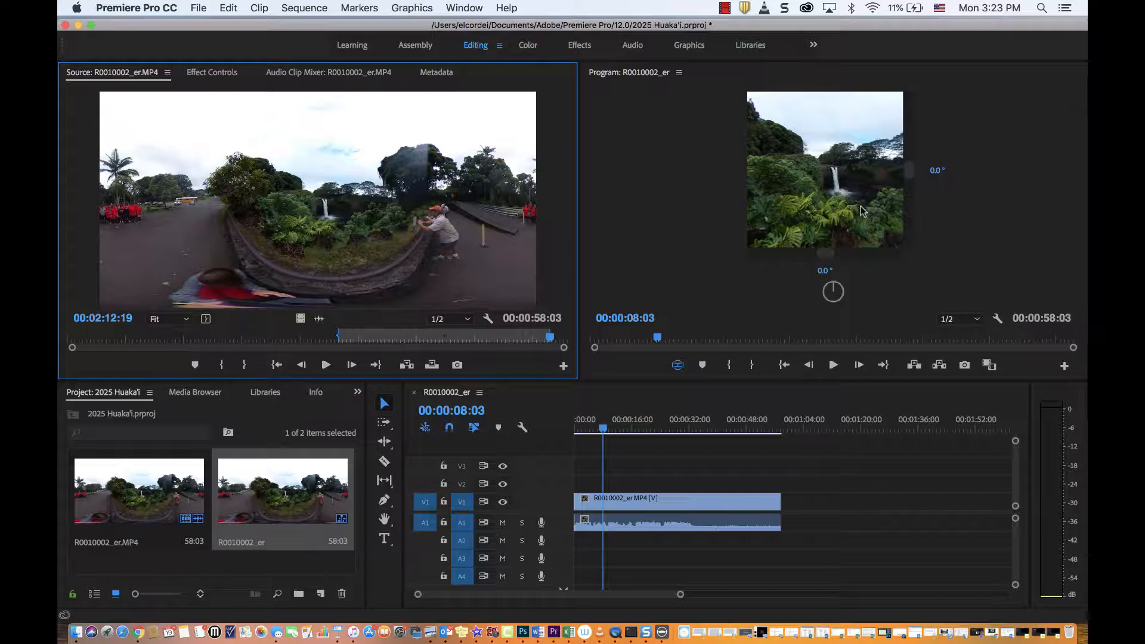
pyautogui.moveTo(874, 217)
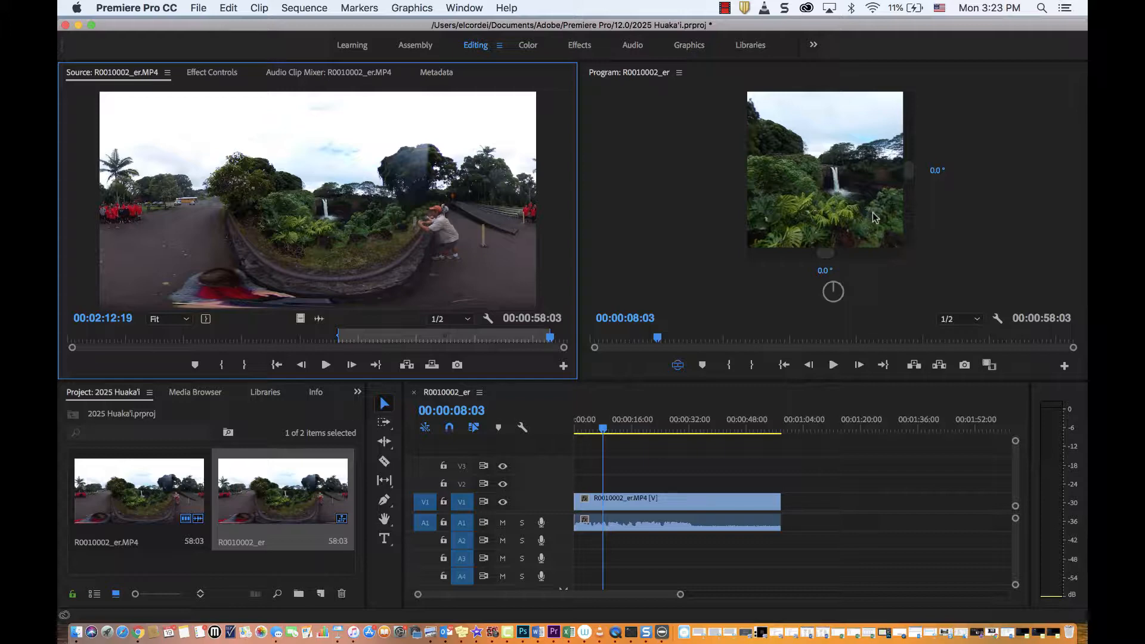
pyautogui.moveTo(820, 161)
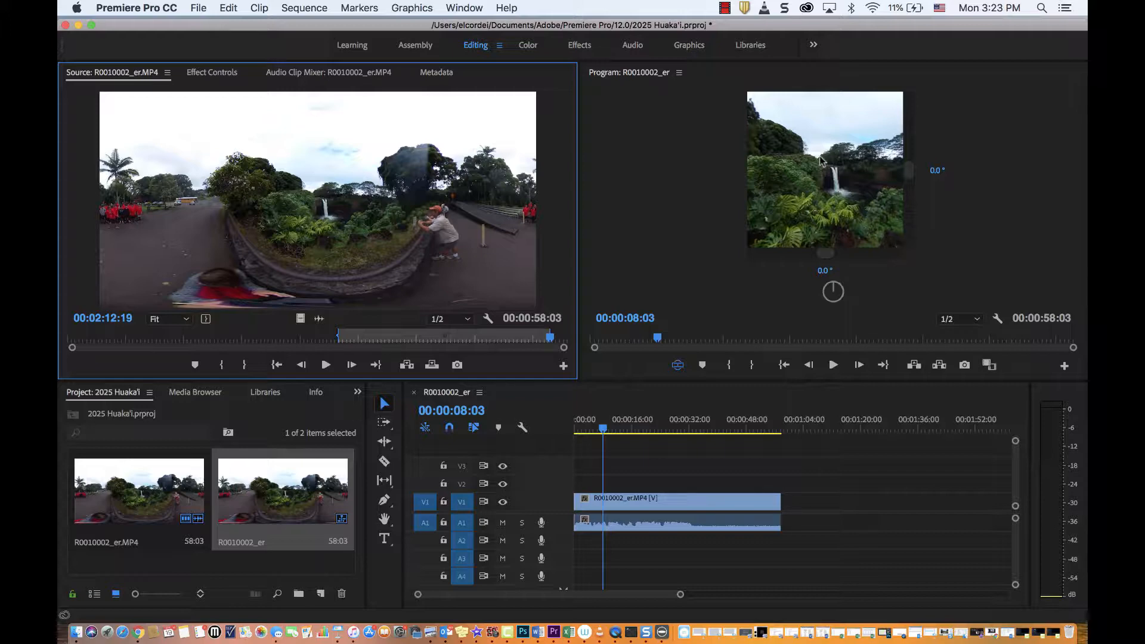
pyautogui.moveTo(888, 232)
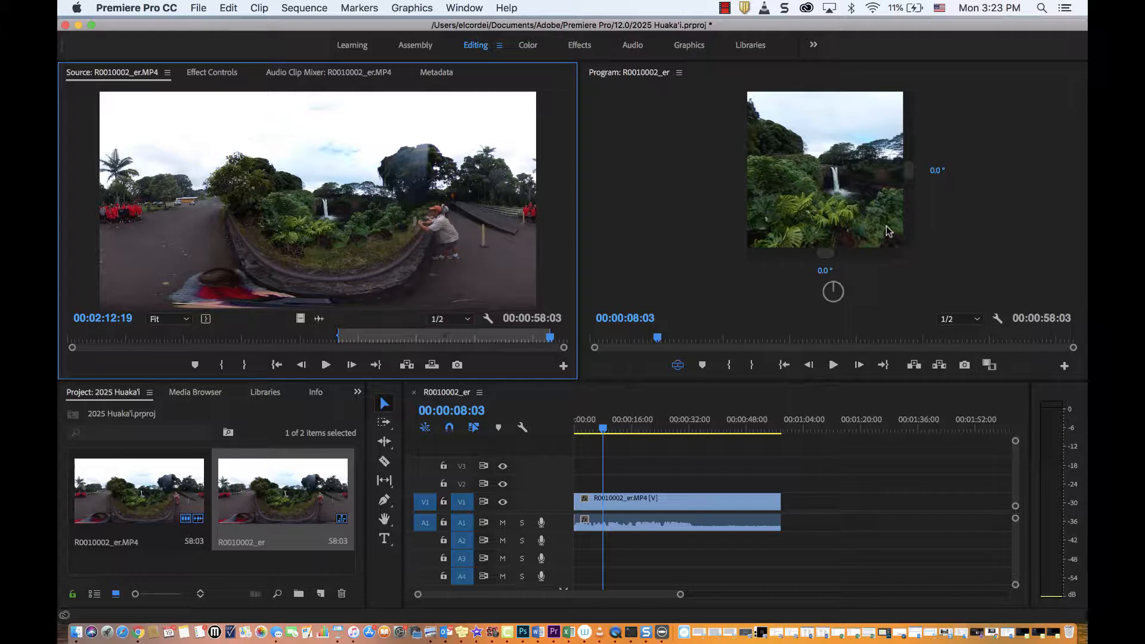
pyautogui.moveTo(894, 231)
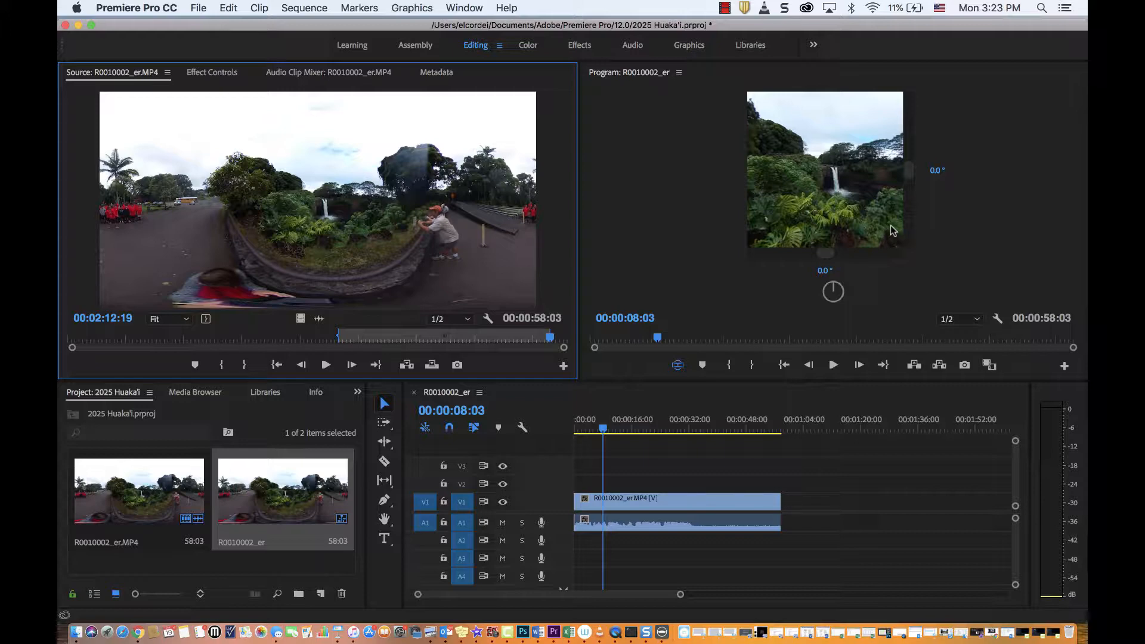
pyautogui.moveTo(919, 234)
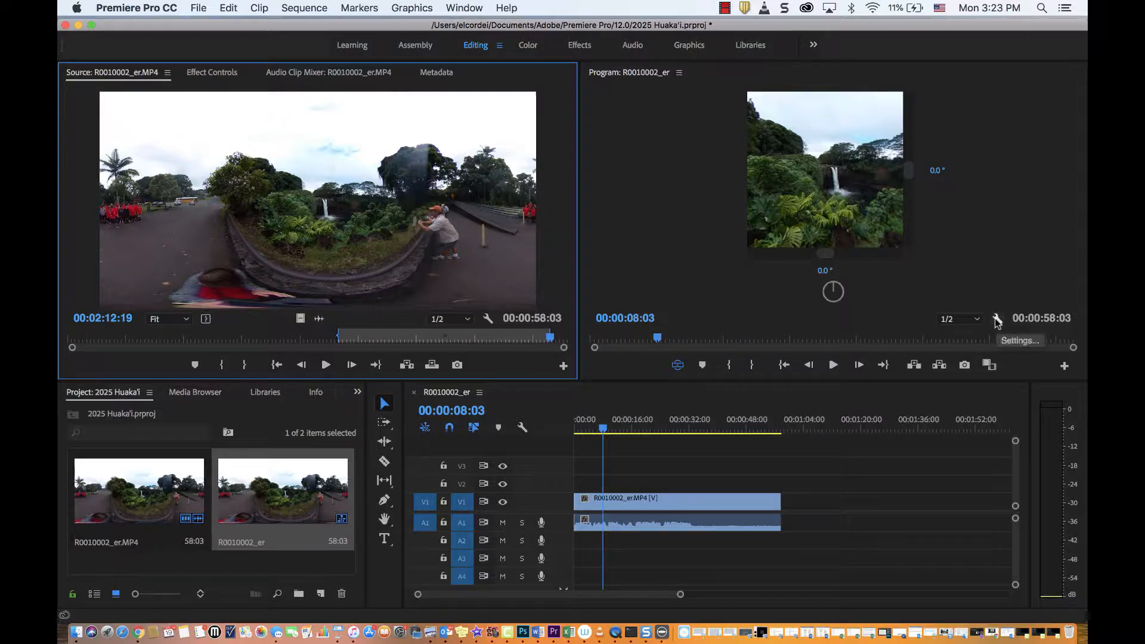
# - Set the Program monitor's VR Video horizontal monitor view to 180°
pyautogui.click(997, 318)
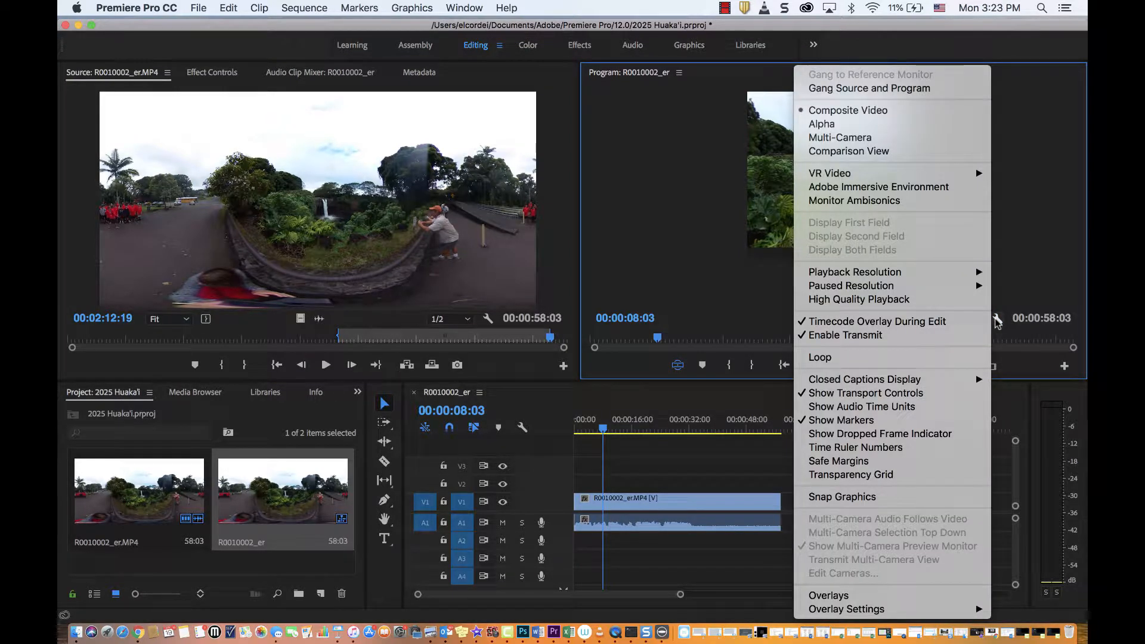
pyautogui.moveTo(829, 173)
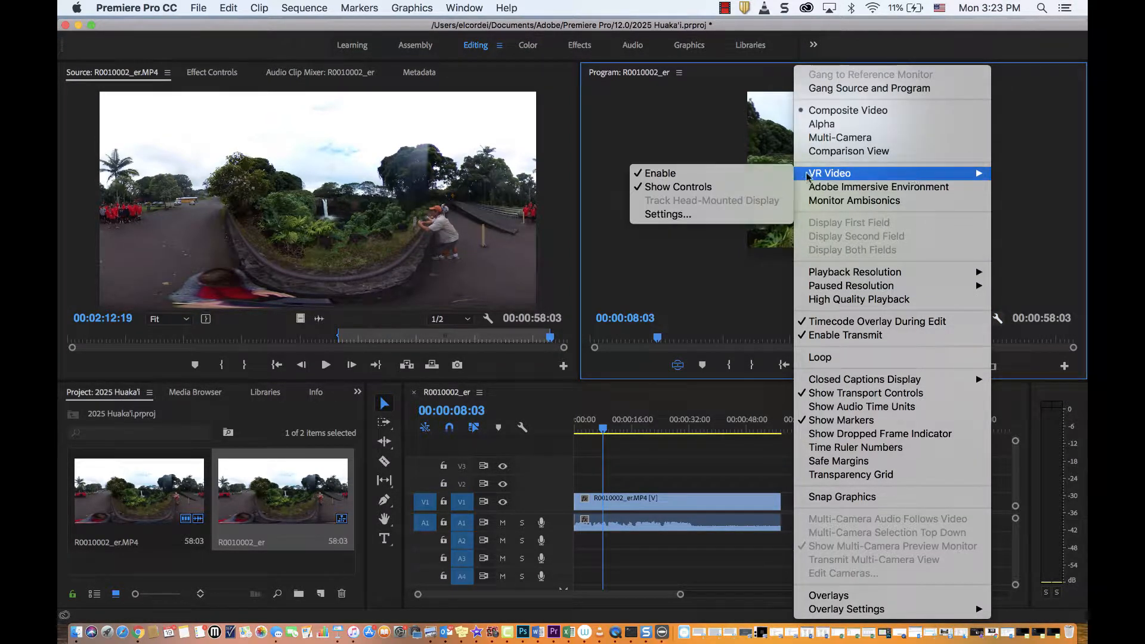
pyautogui.click(667, 214)
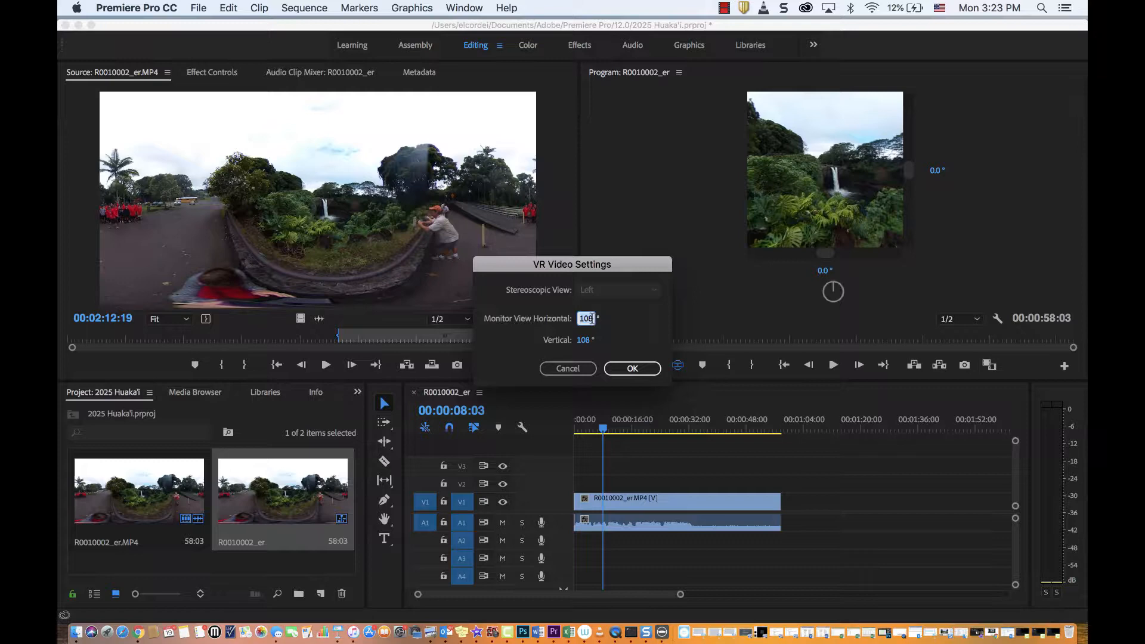
pyautogui.click(632, 368)
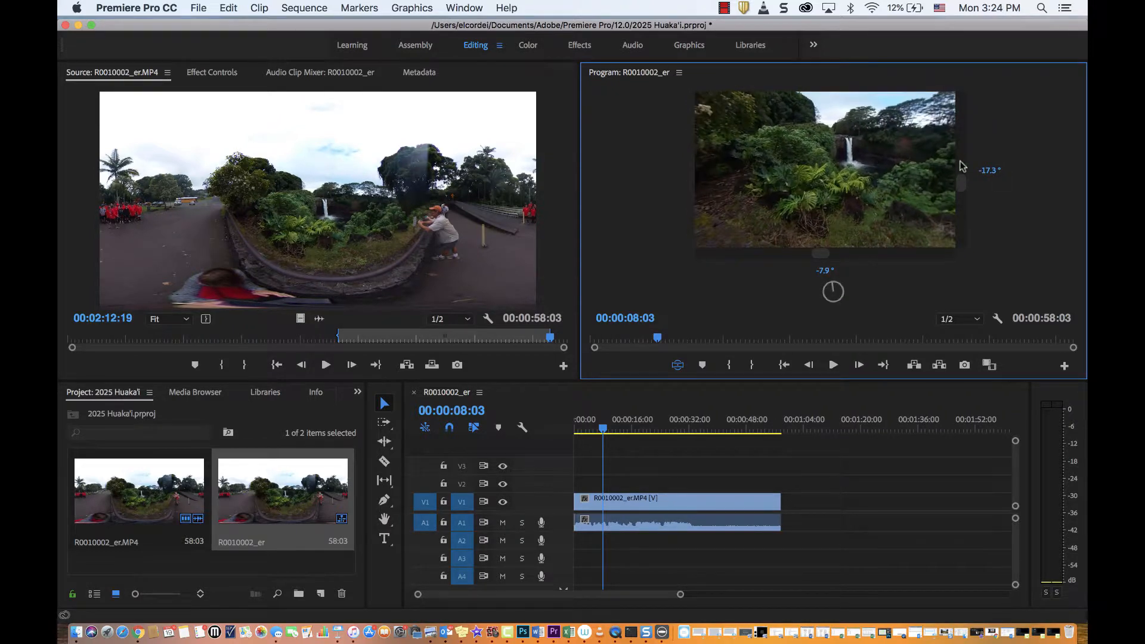
# - Pan the 360 view toward the railing, then reset pan and tilt to 0°
pyautogui.moveTo(832, 291); pyautogui.dragTo(836, 296)
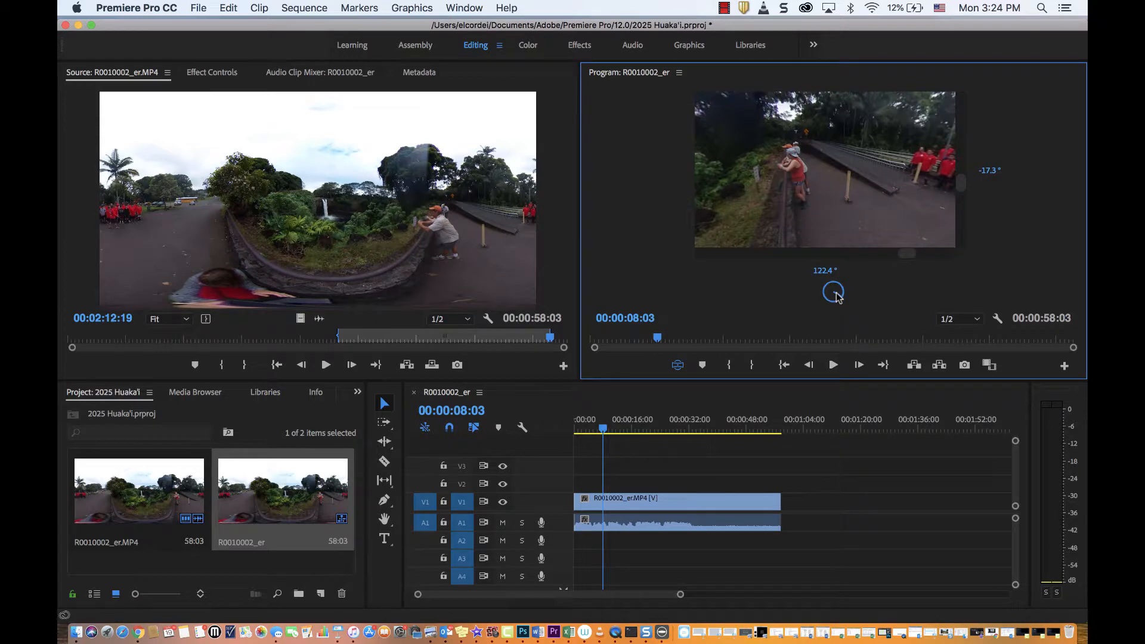
pyautogui.moveTo(752, 270)
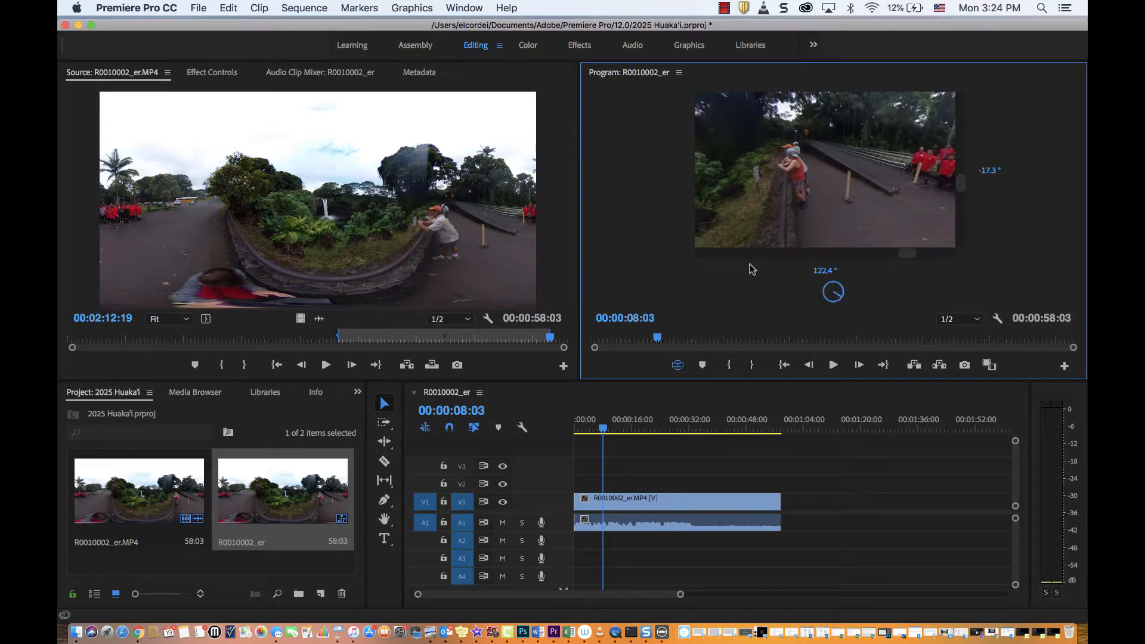
pyautogui.moveTo(649, 324)
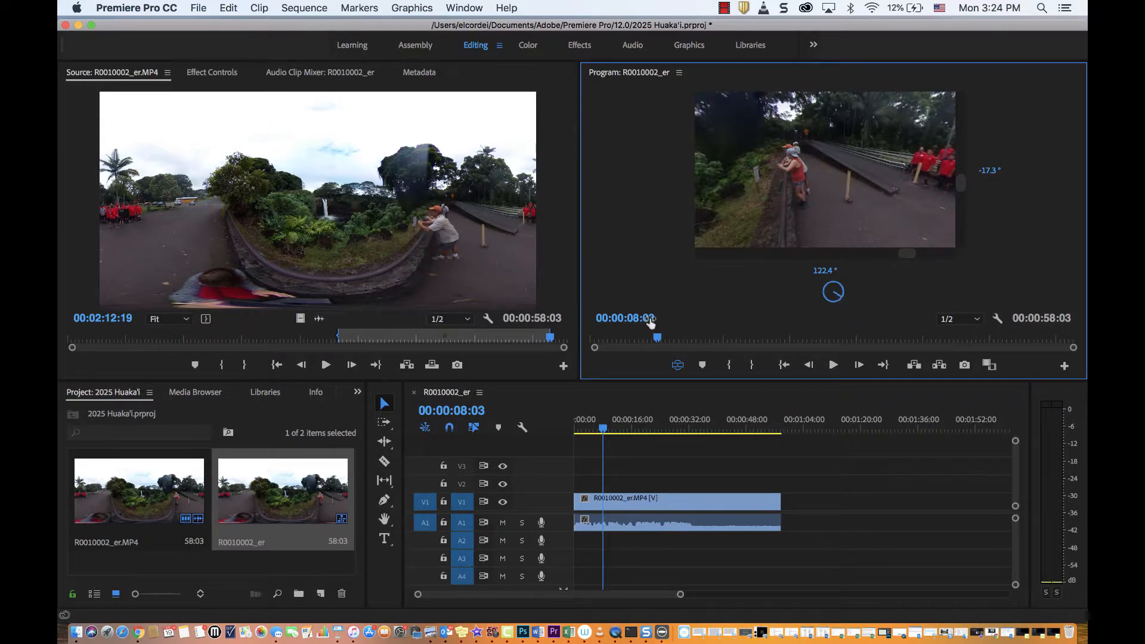
pyautogui.moveTo(678, 365)
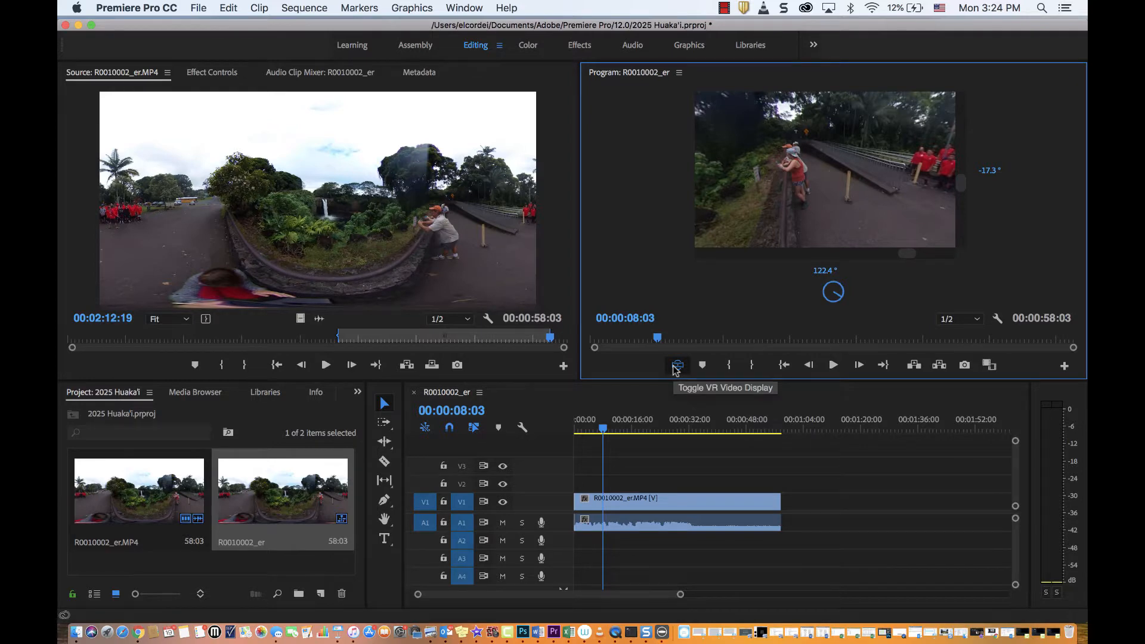
pyautogui.click(677, 365)
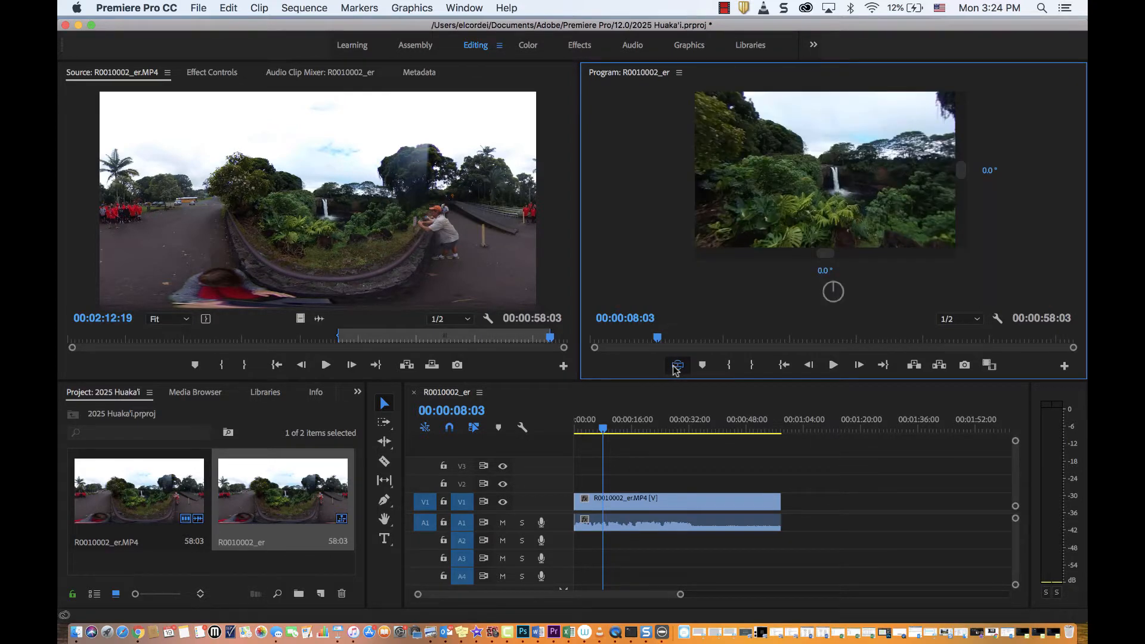
pyautogui.moveTo(1007, 195)
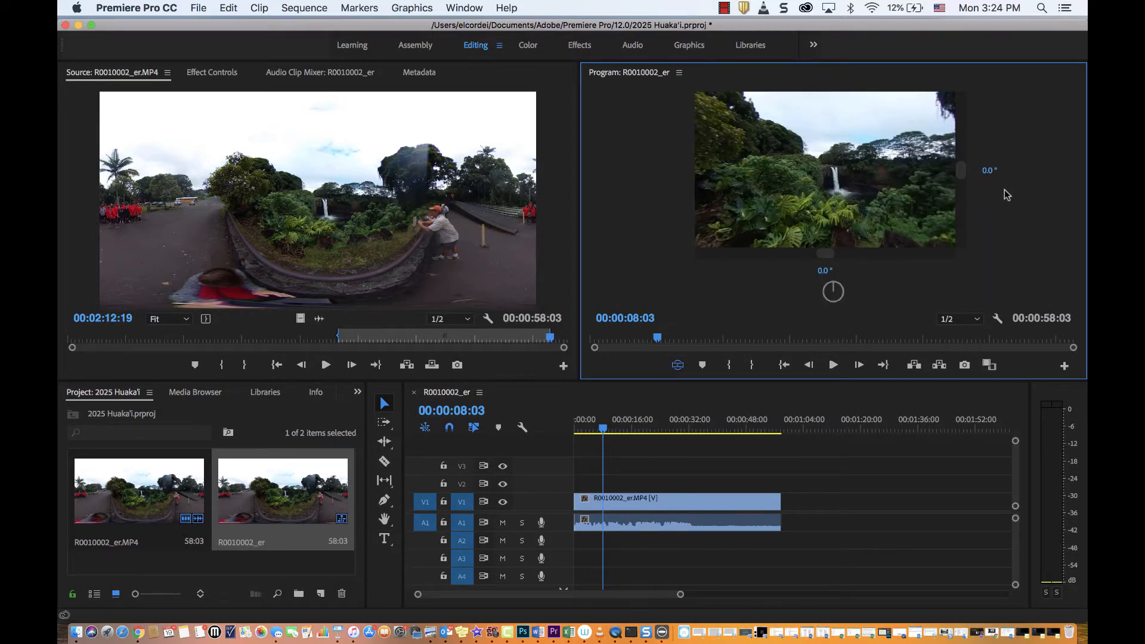